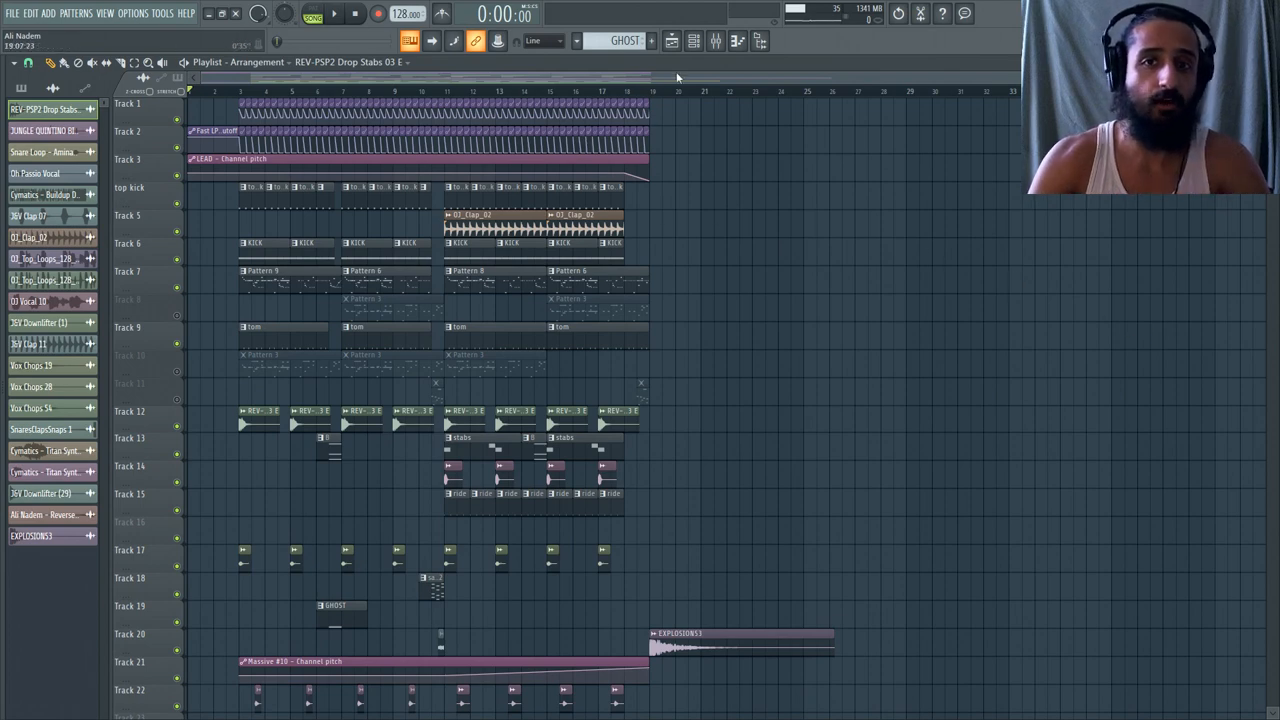
# Play the drop arrangement and bring up the mixer on the TOP KICK NOISE insert
pyautogui.click(684, 40)
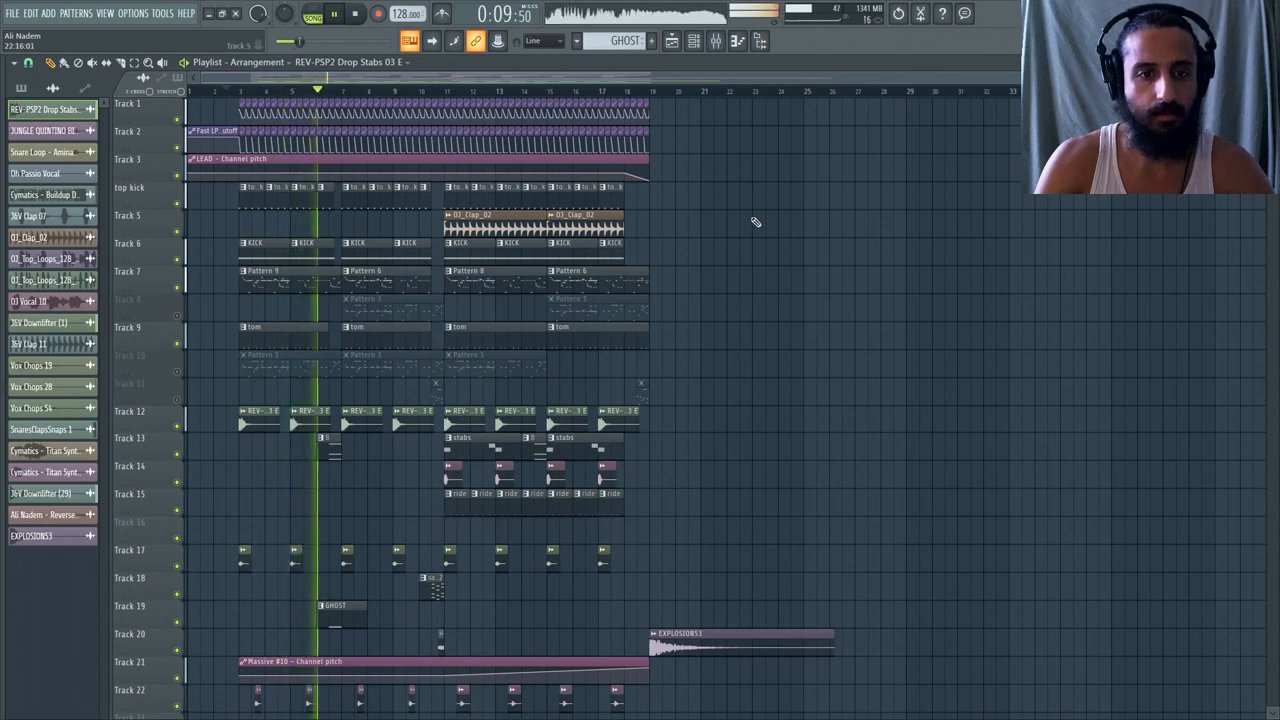
pyautogui.scroll(-3)
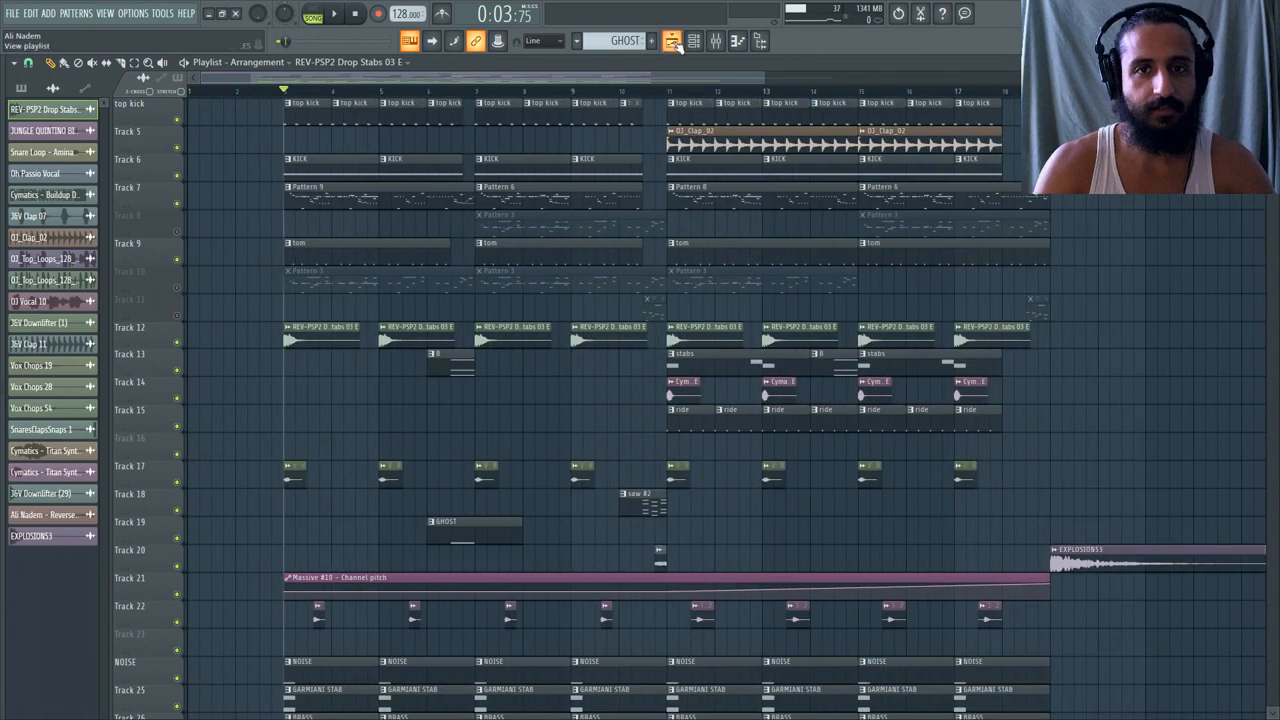
pyautogui.click(680, 40)
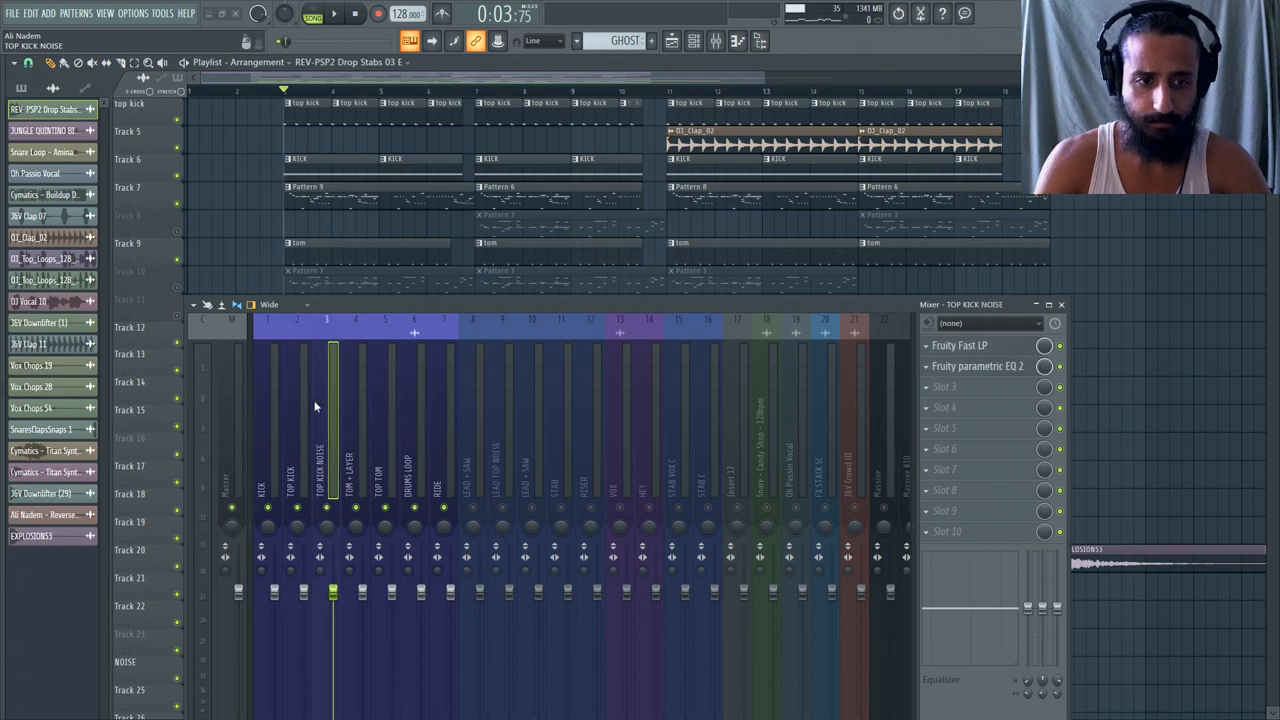
# Select the TOP TOM insert to reveal its EQ, Sausage Fattener, L1 limiter and Kickstart chain
pyautogui.click(296, 490)
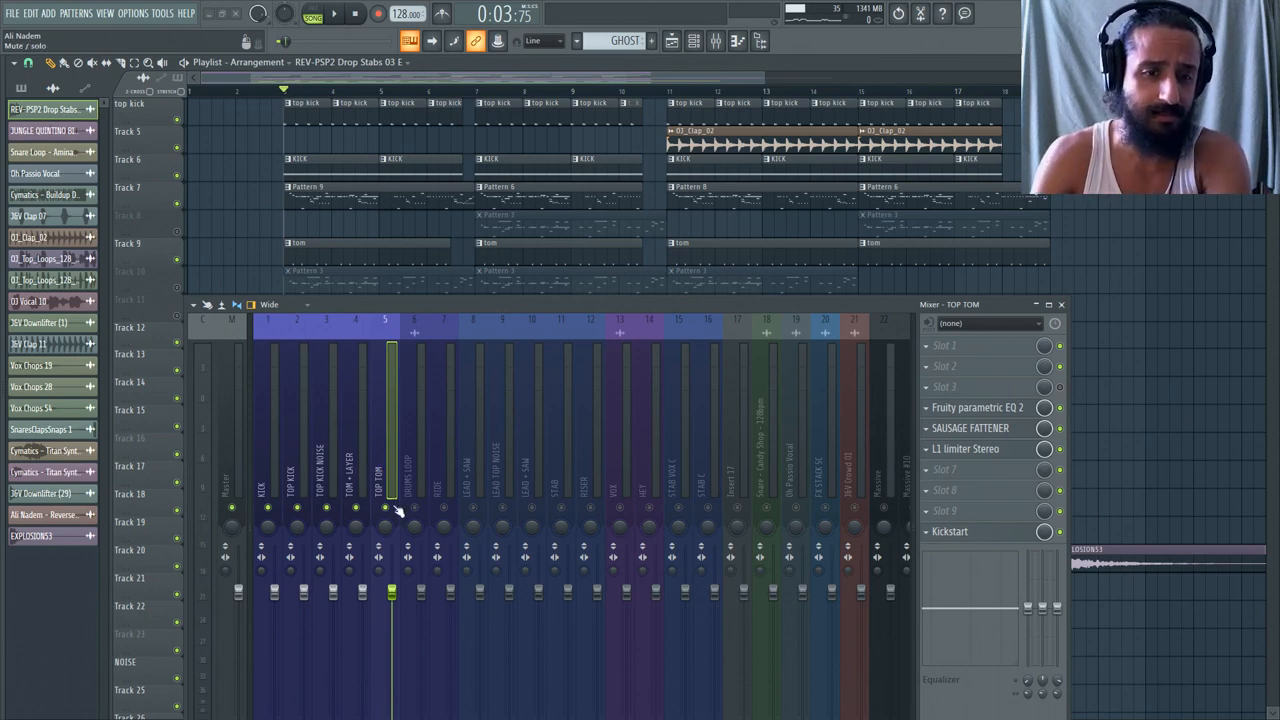
# Show the Channel Rack beside the mixer, listing the drop's instrument channels
pyautogui.click(356, 480)
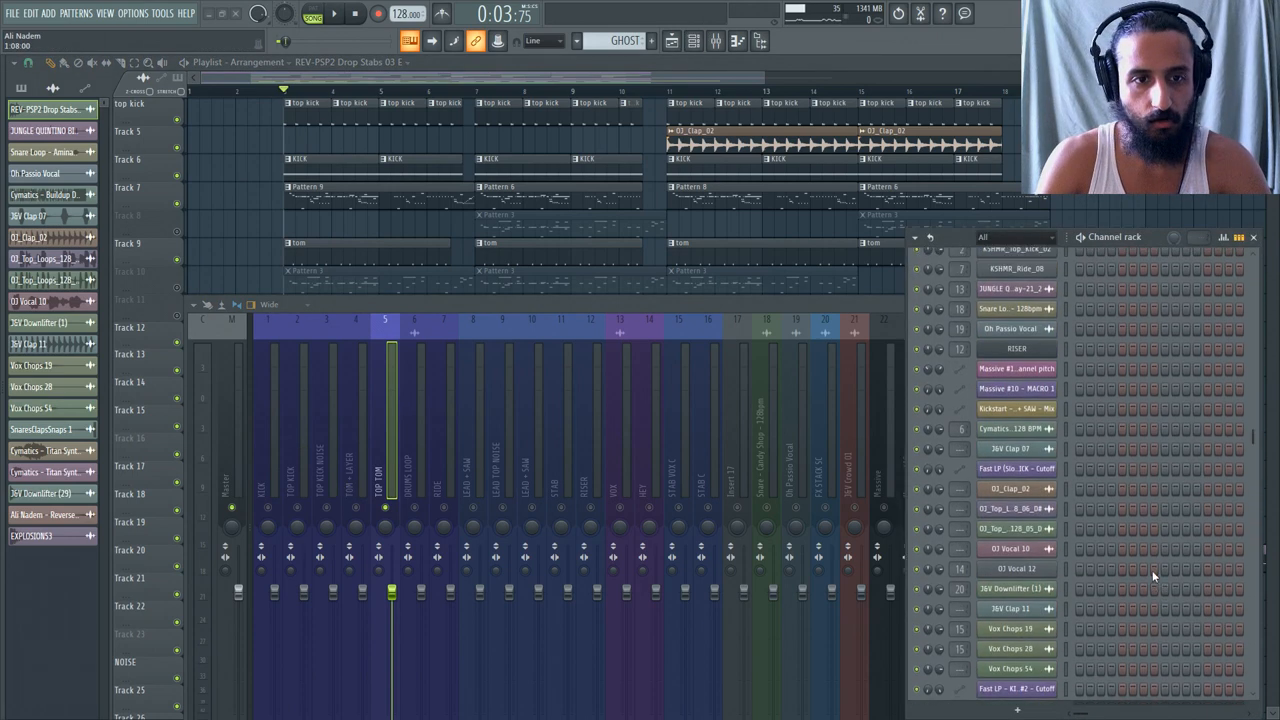
# Bring up a Massive channel's plugin window showing its init patch
pyautogui.click(916, 236)
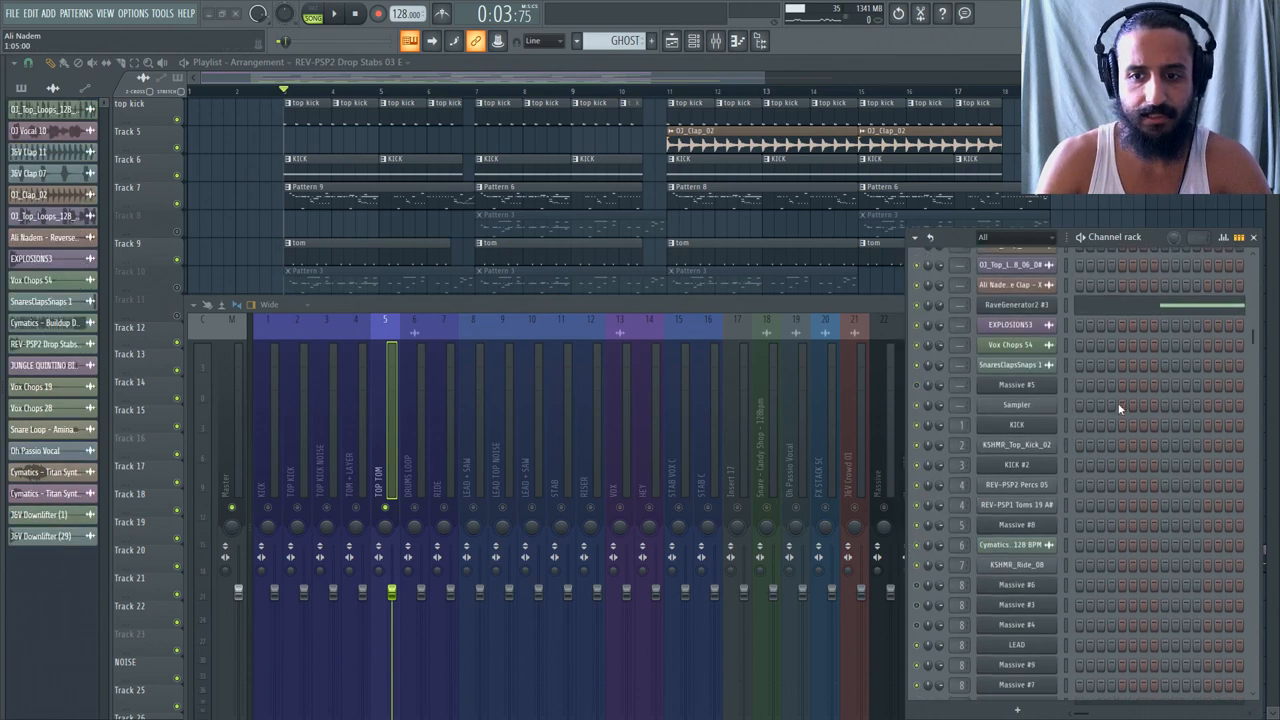
pyautogui.click(1016, 524)
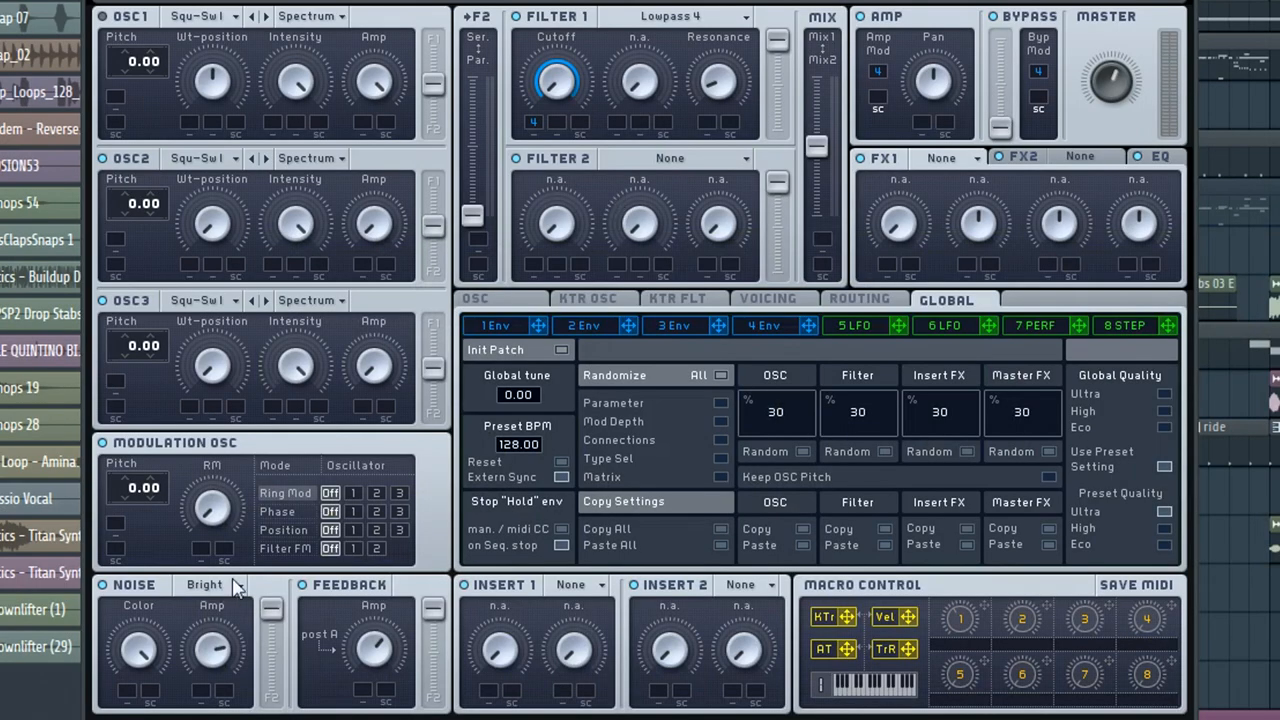
# Check Massive's EQ effect settings, then close the synth window back to the TOP TOM chain
pyautogui.click(1160, 158)
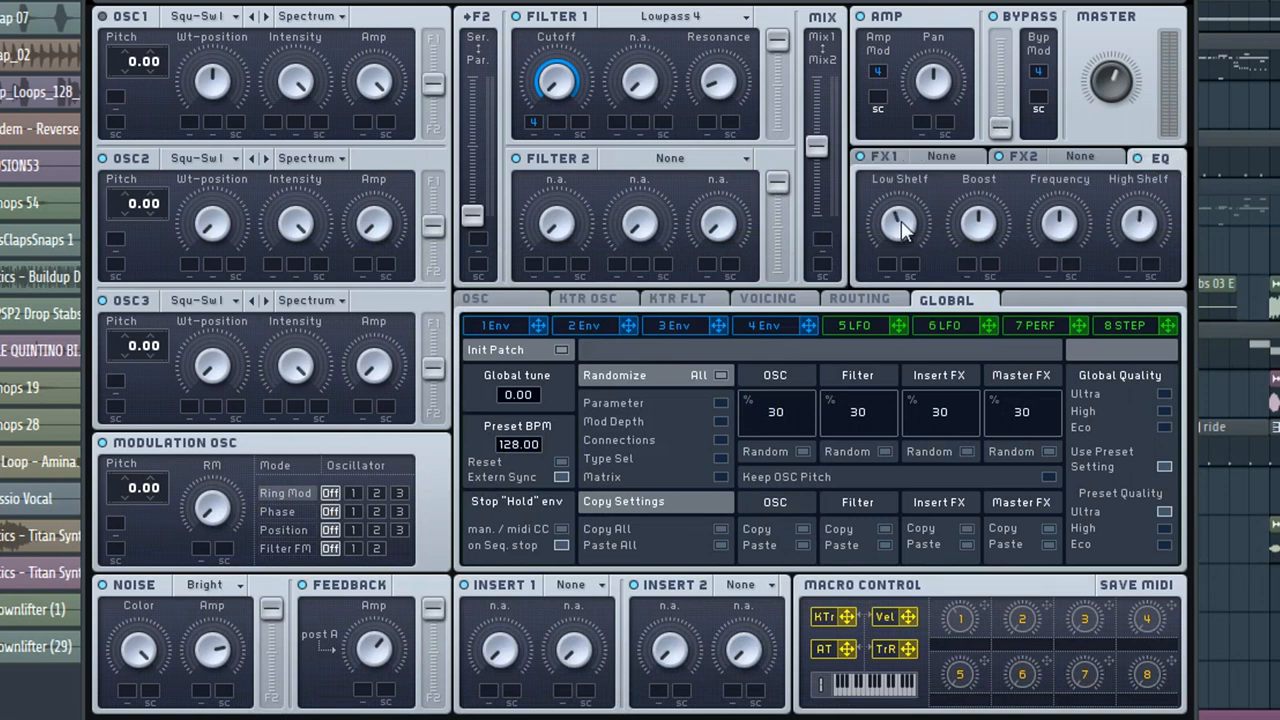
pyautogui.moveTo(870, 464)
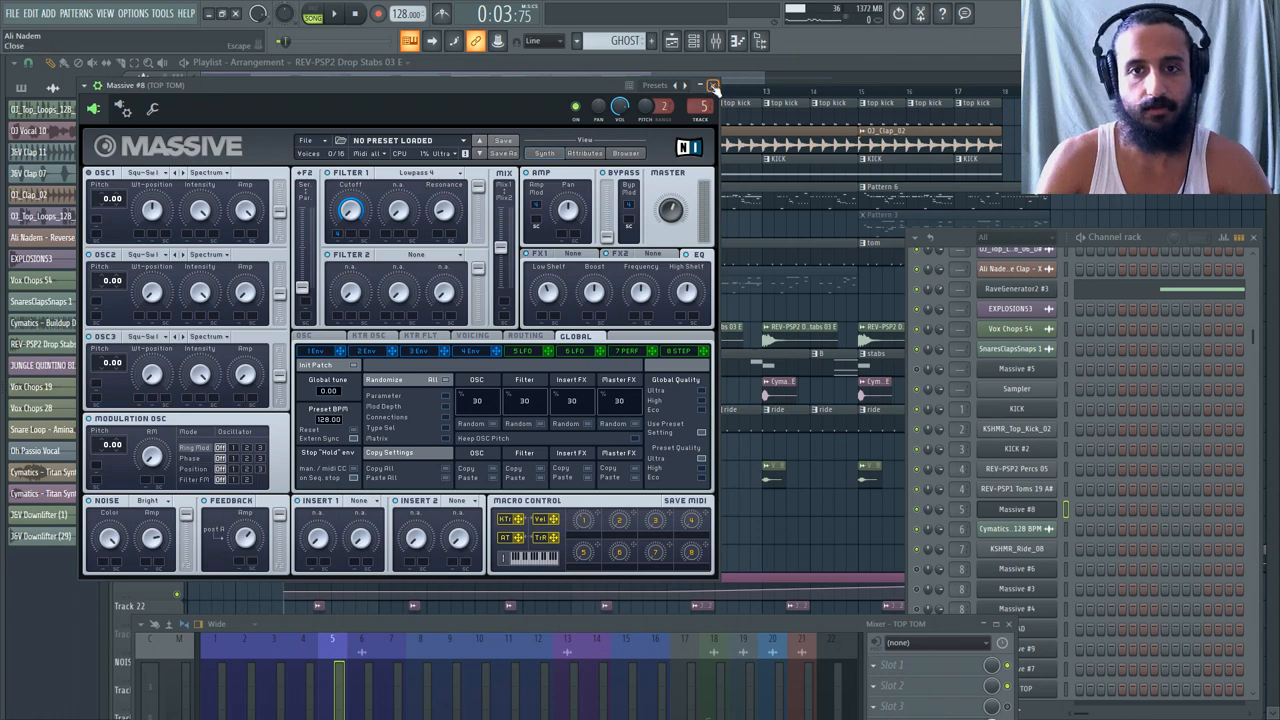
pyautogui.click(712, 84)
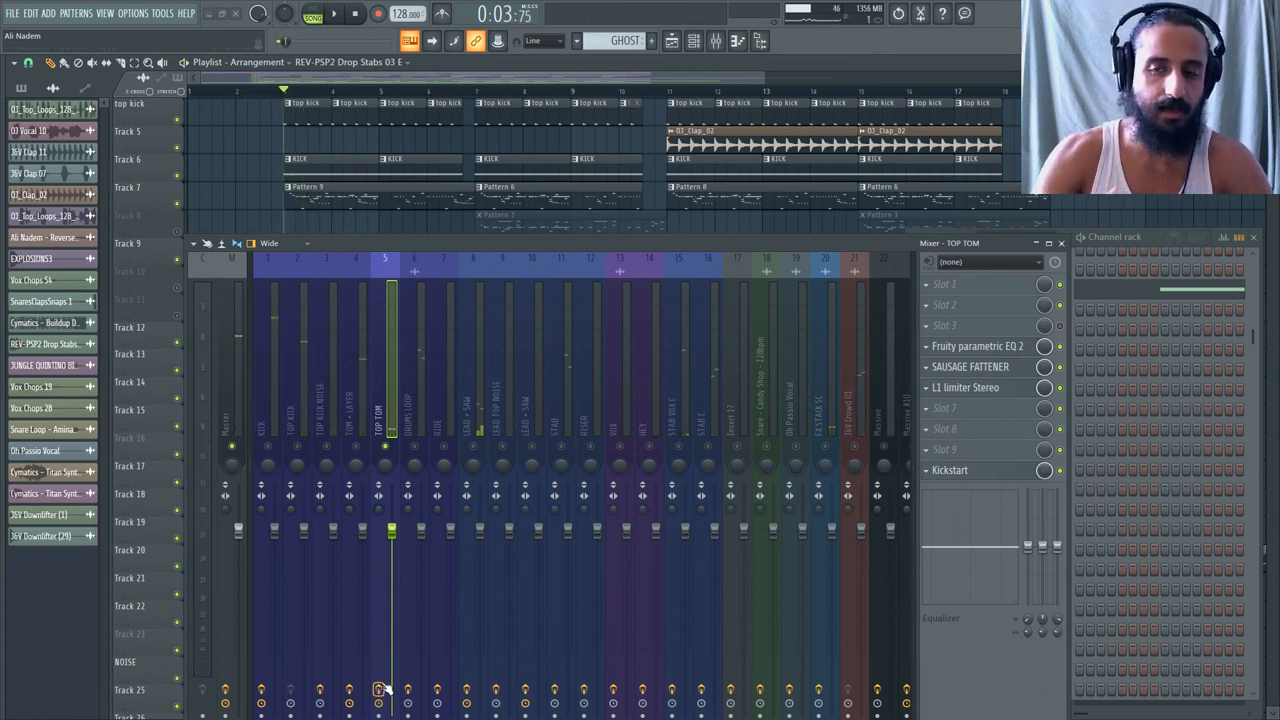
# Inspect the TOP TOM parametric EQ, then switch to the TOP KICK NOISE track with its Massive synth
pyautogui.click(976, 346)
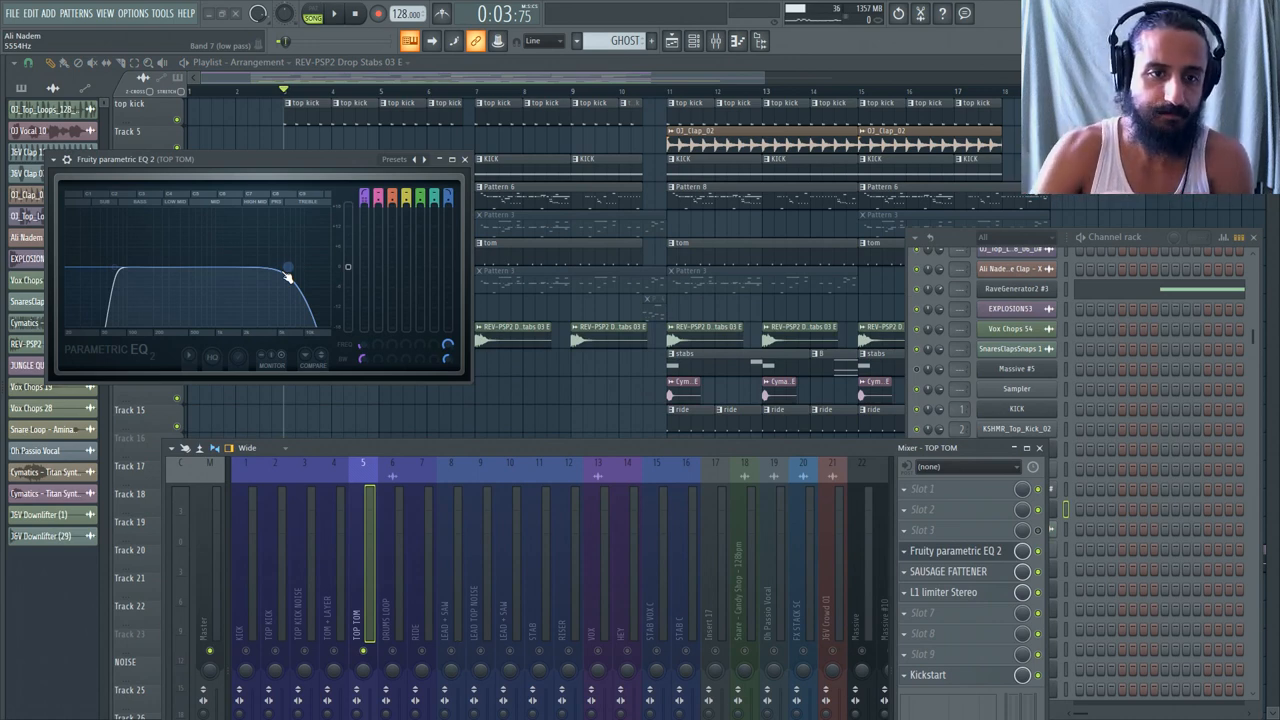
pyautogui.click(464, 160)
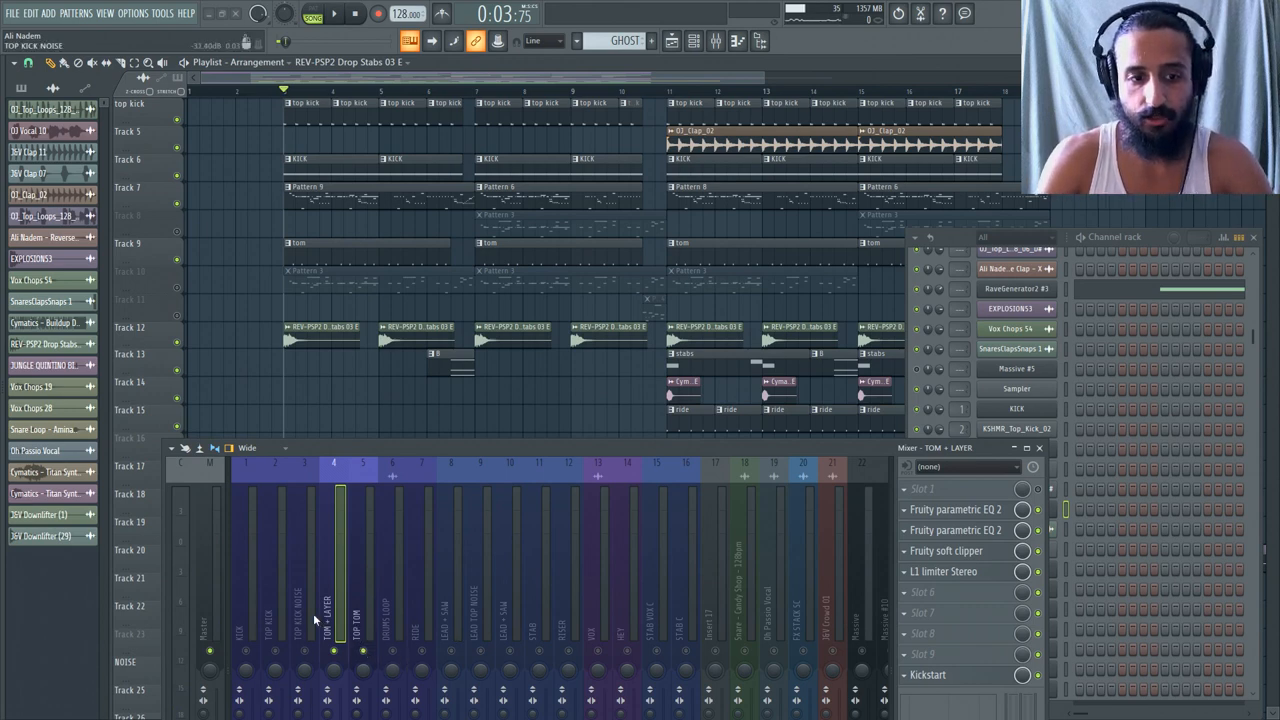
pyautogui.click(306, 610)
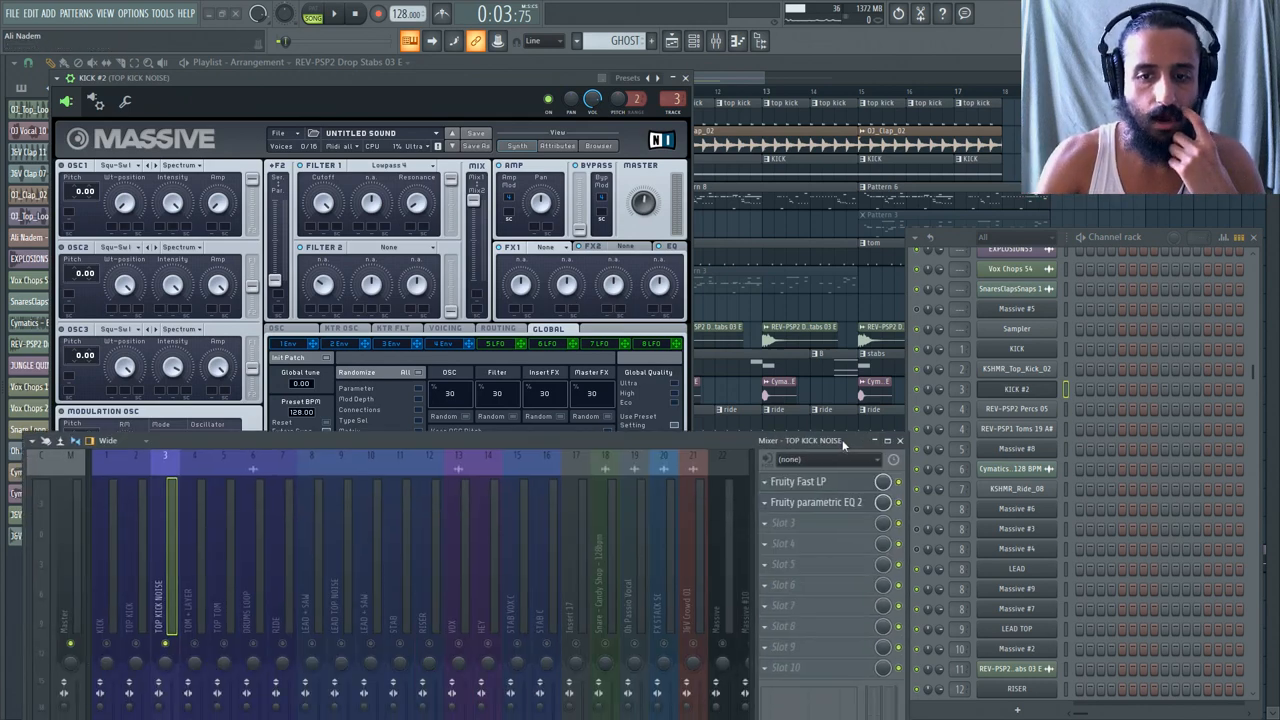
# Show the TOP KICK NOISE Fruity Fast LP and parametric EQ 2 with its low-frequency cut
pyautogui.click(806, 482)
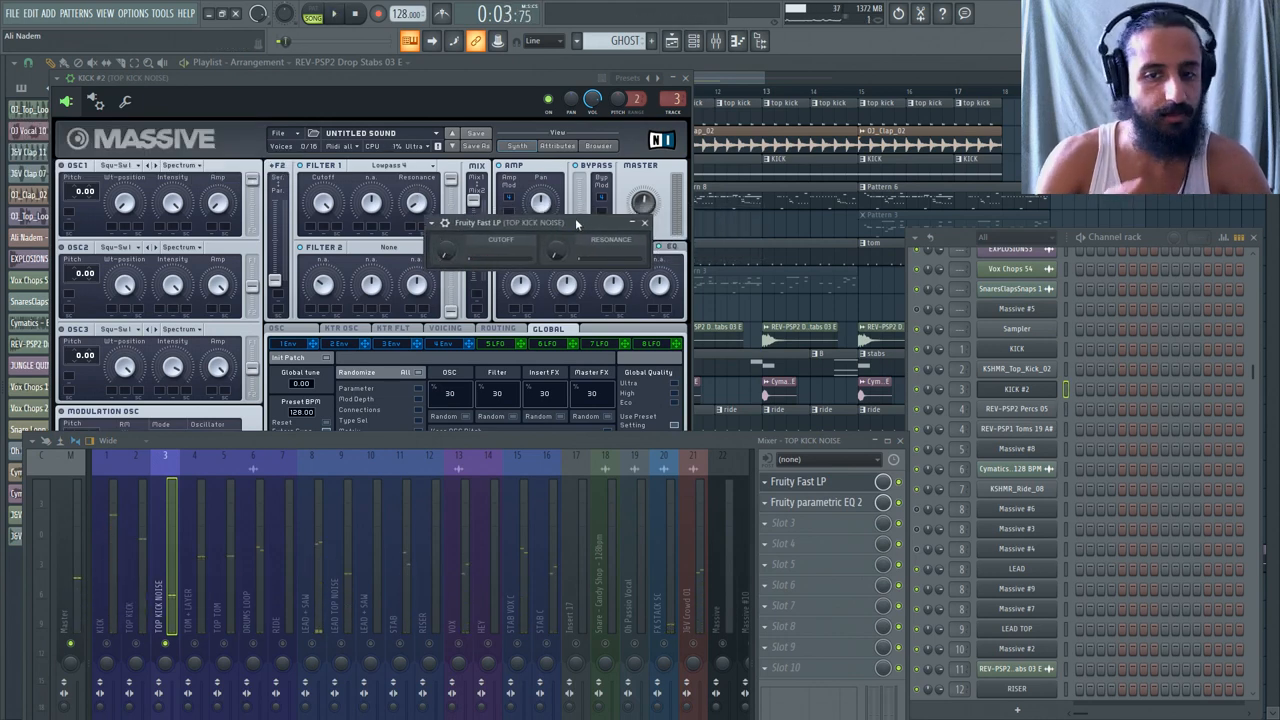
pyautogui.click(816, 502)
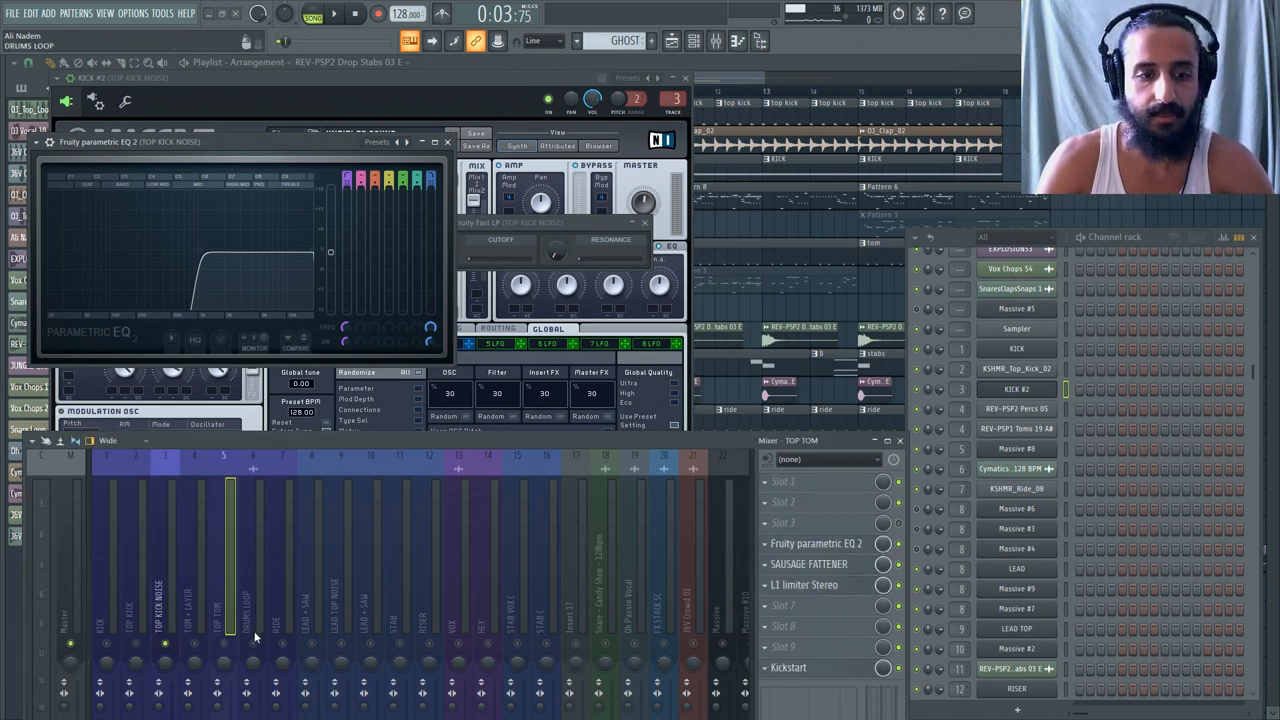
# Scroll the mixer to the LEAD TOP NOISE insert with Fast Dist, parametric EQ and Kickstart
pyautogui.scroll(-3)
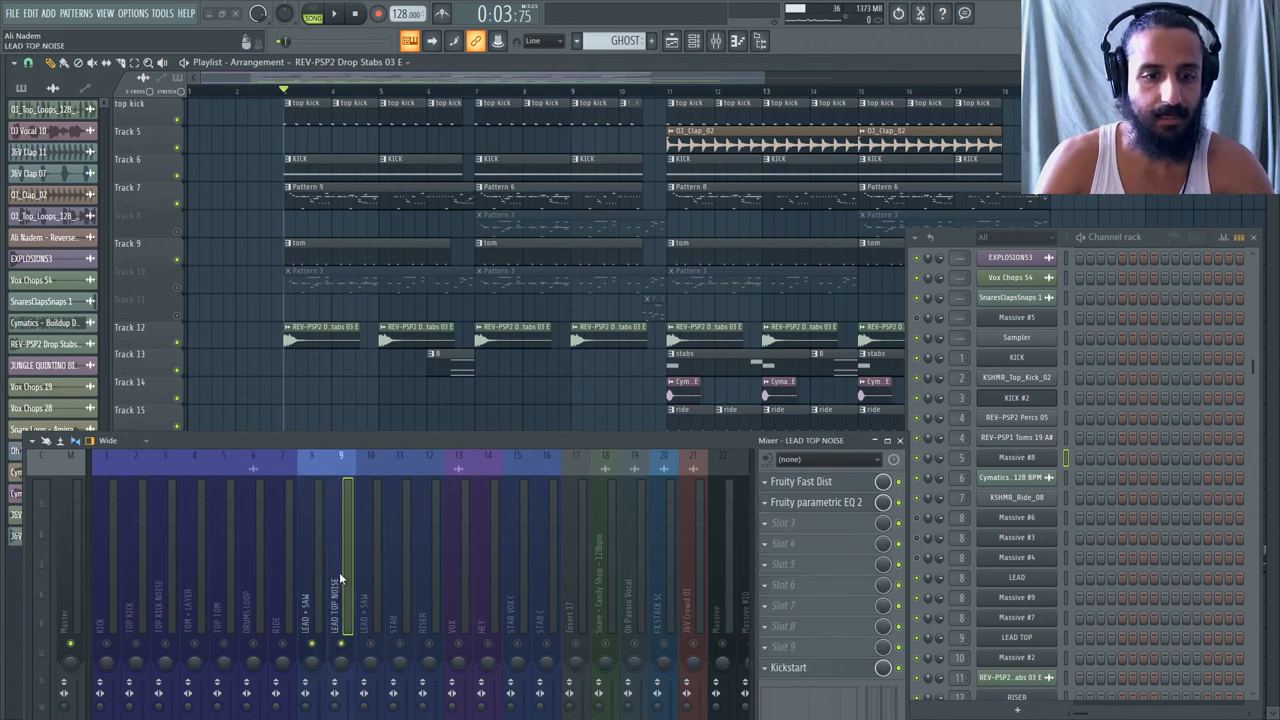
# Glance at the LEAD + SAW chain, return to LEAD TOP NOISE and reveal its Massive synth
pyautogui.click(308, 590)
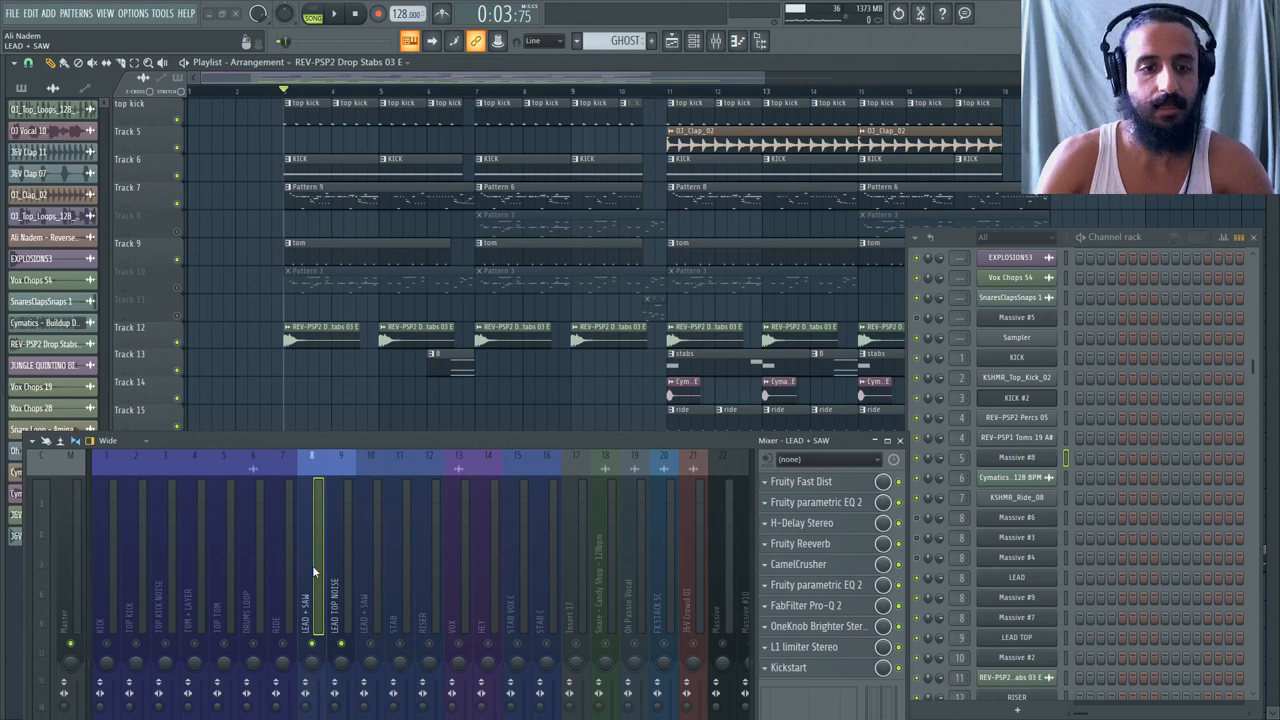
pyautogui.click(344, 590)
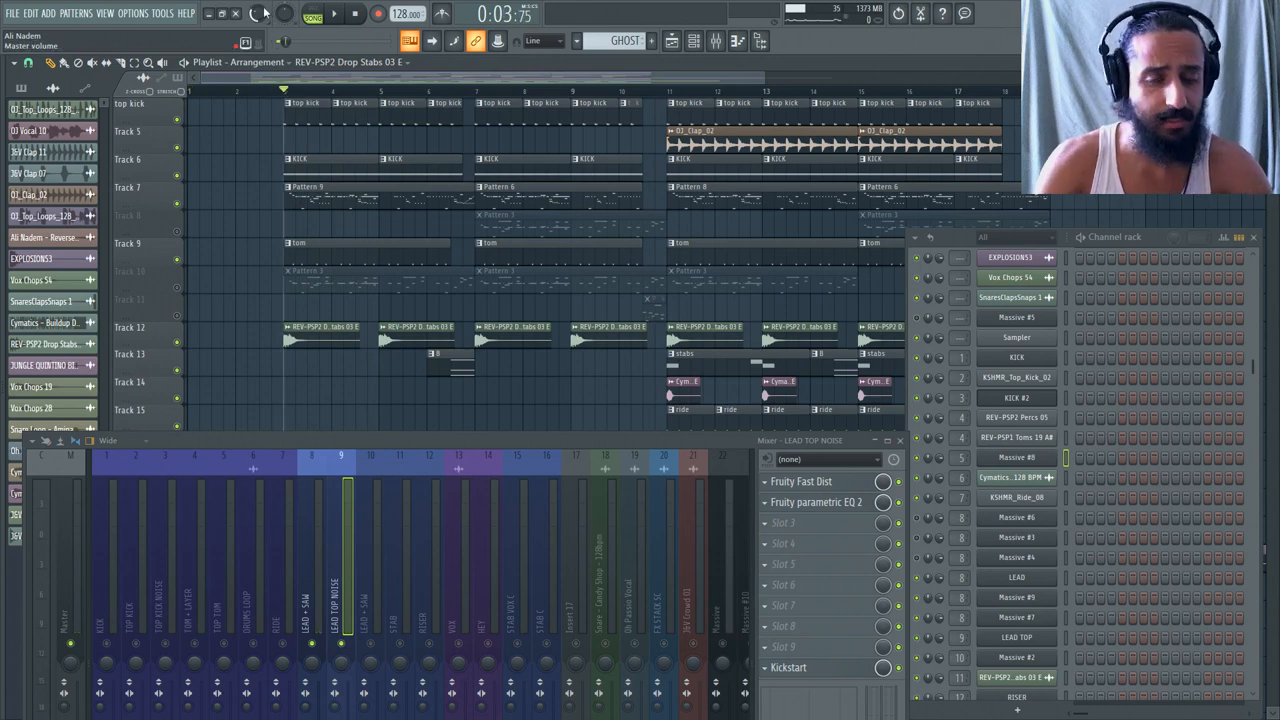
pyautogui.rightClick(280, 12)
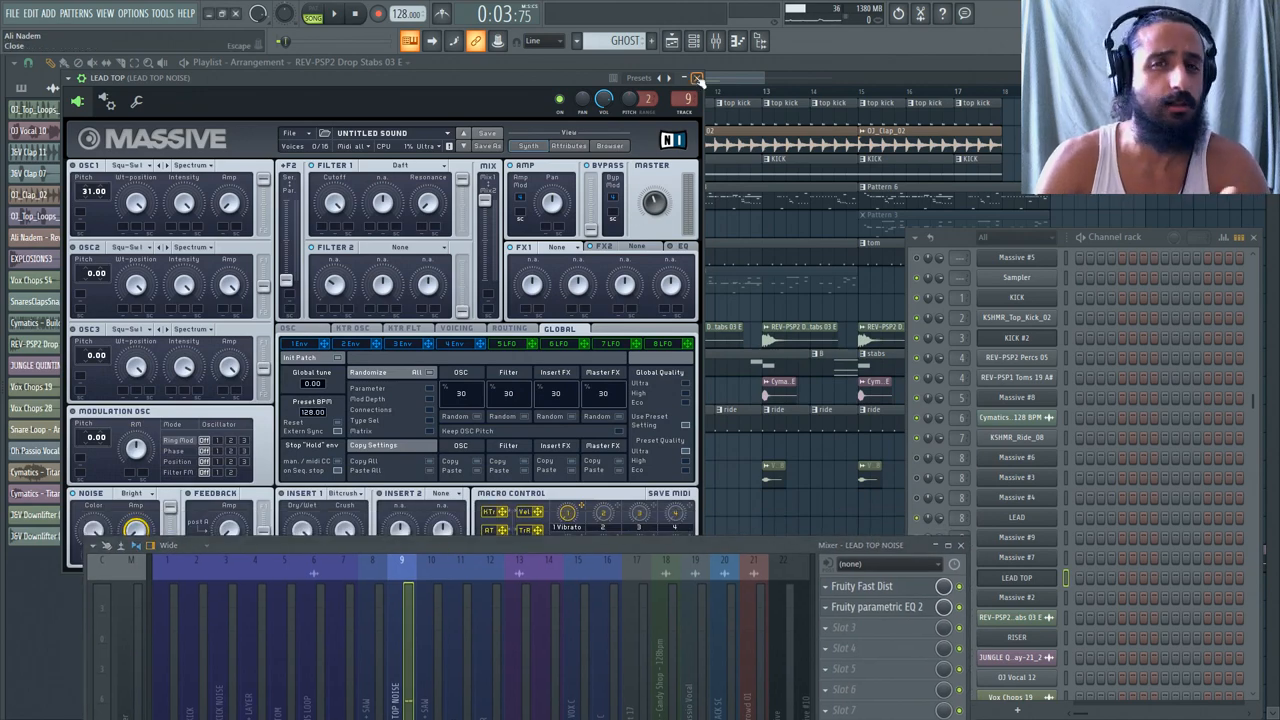
# Close the lead top noise Massive window so the drop plays back through the mixer
pyautogui.click(696, 72)
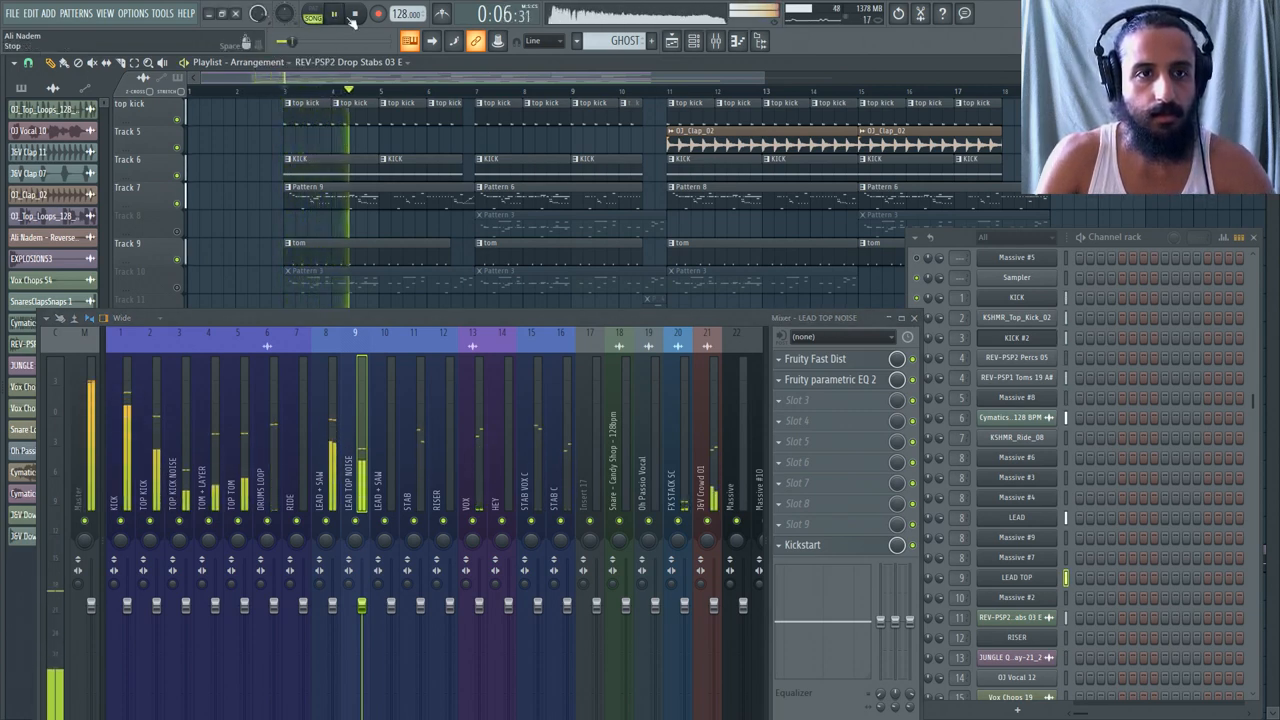
# Stop the drop, switch the mixer to the TOP KICK NOISE insert, and restart playback
pyautogui.click(344, 18)
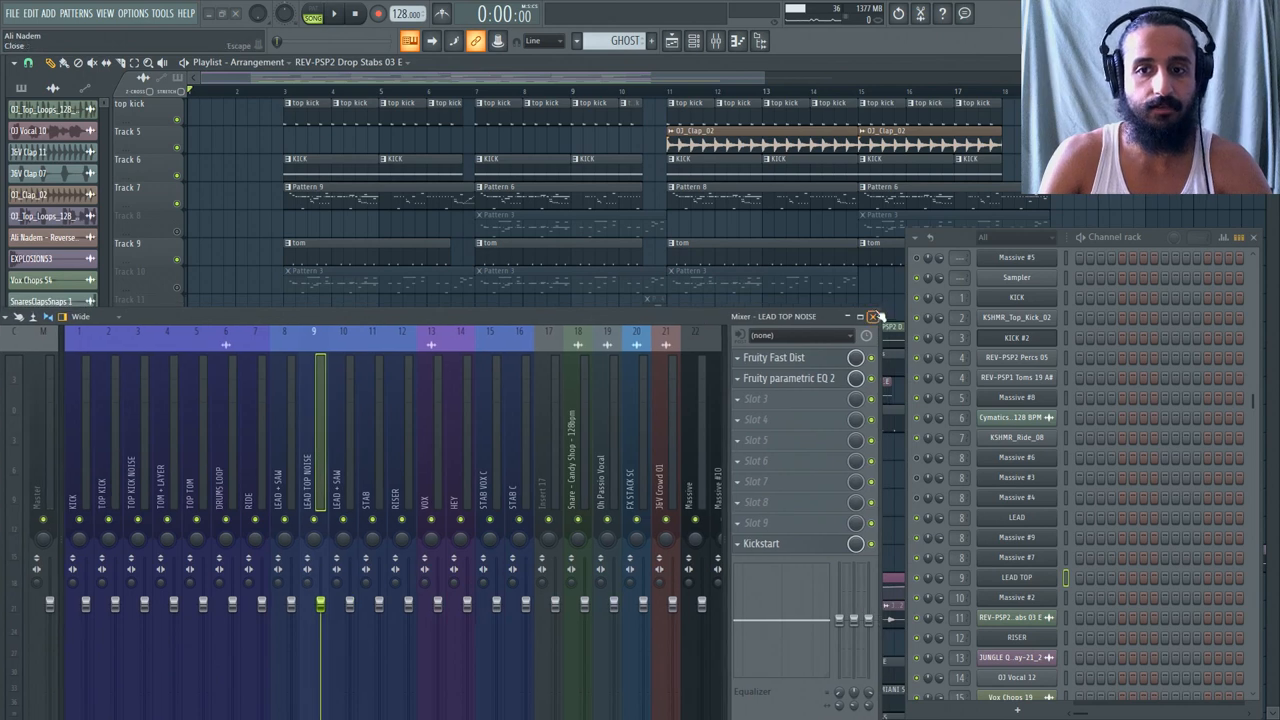
pyautogui.click(696, 40)
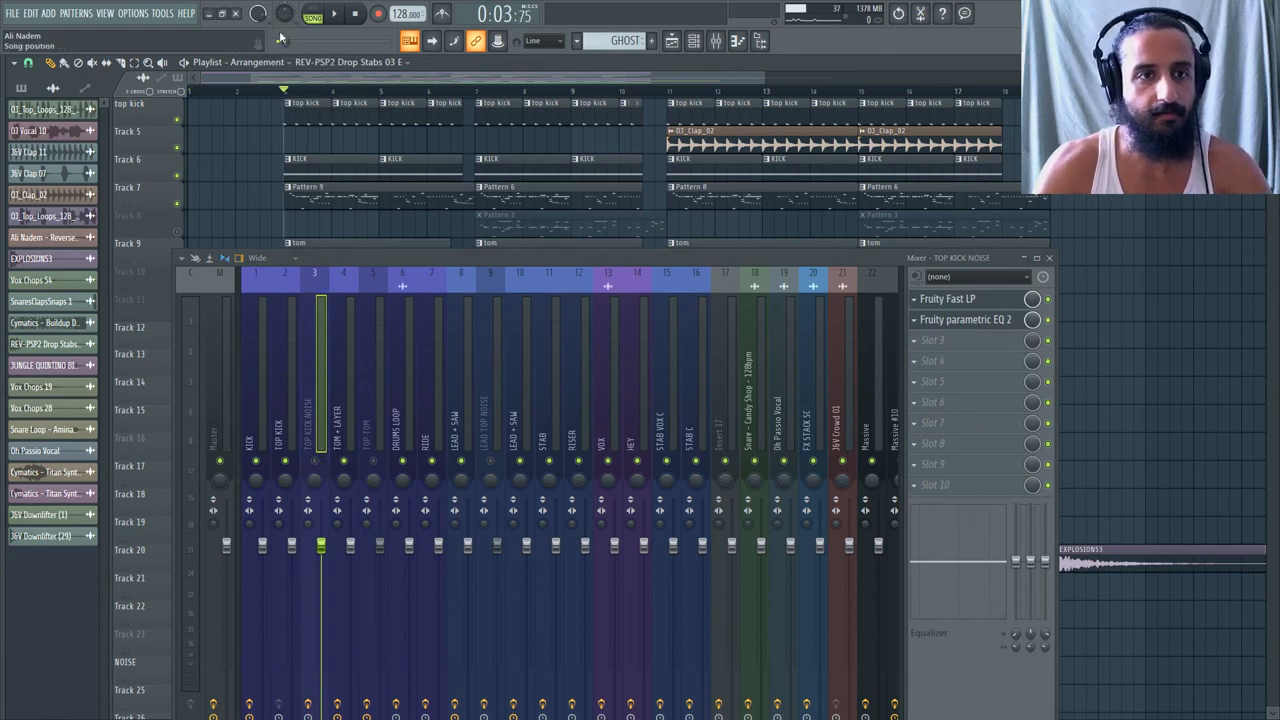
pyautogui.click(344, 28)
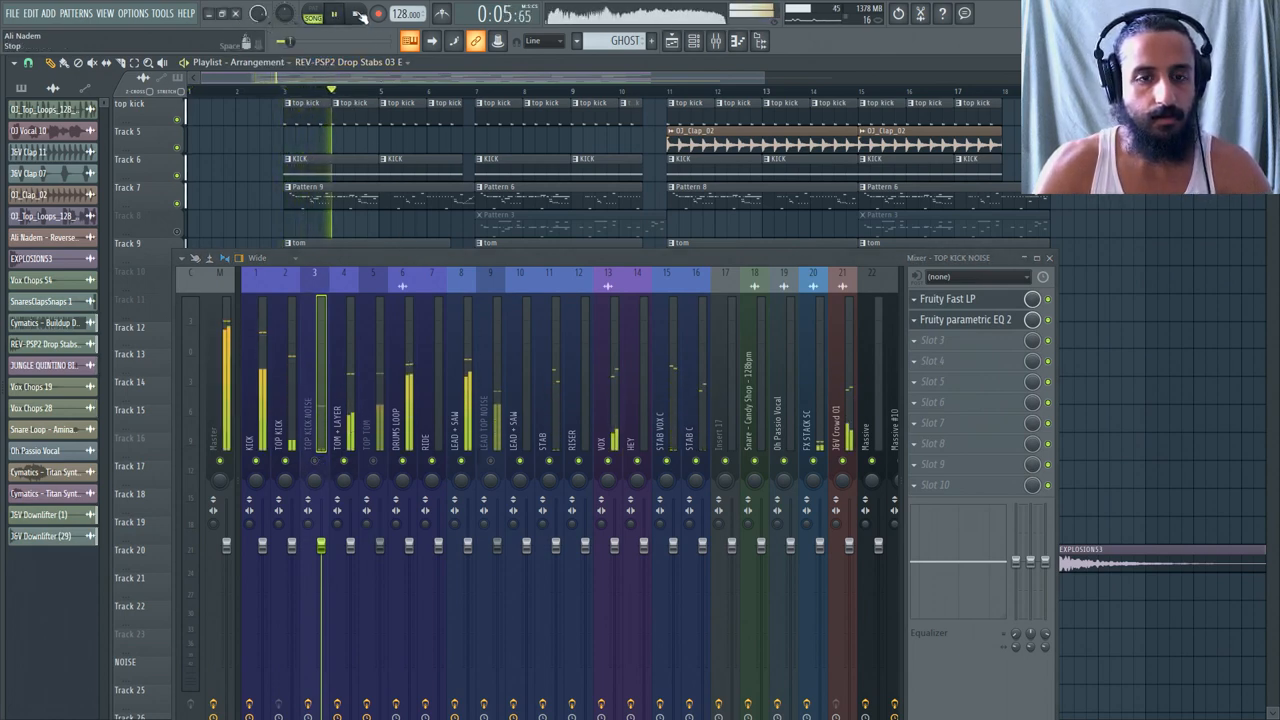